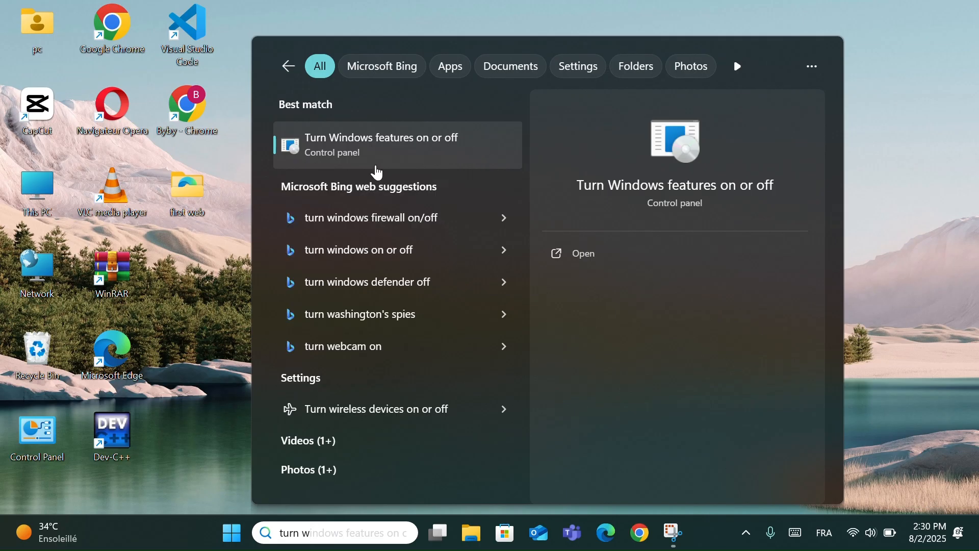
# - Choose the 'Turn Windows features on or off' best match from the search results
pyautogui.click(380, 144)
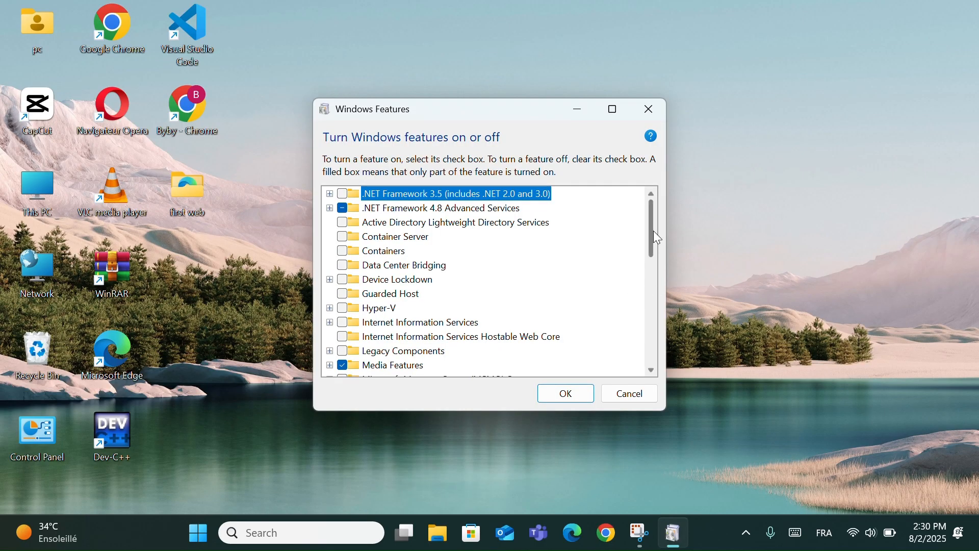
# - Tick the Windows Sandbox checkbox in the feature list and confirm with OK to apply it
pyautogui.scroll(-3)
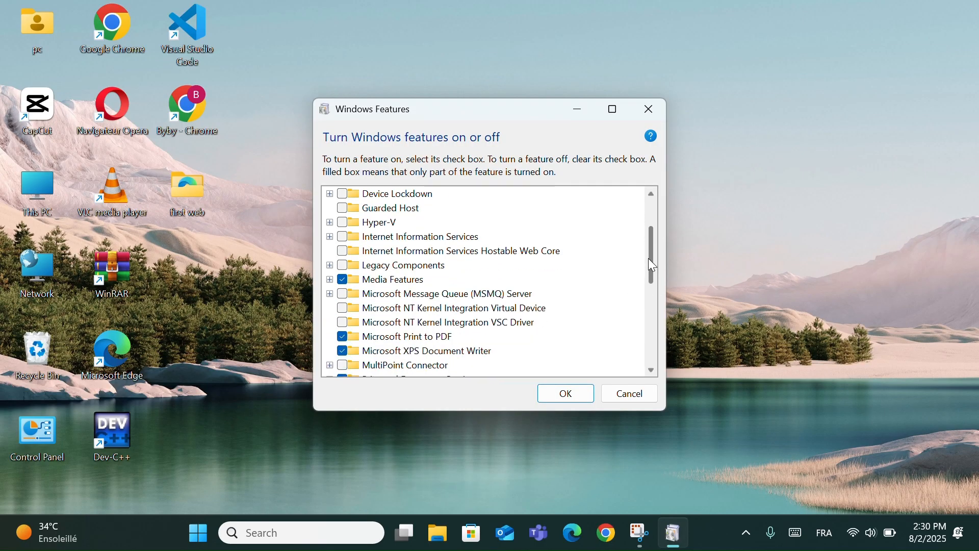
pyautogui.scroll(-3)
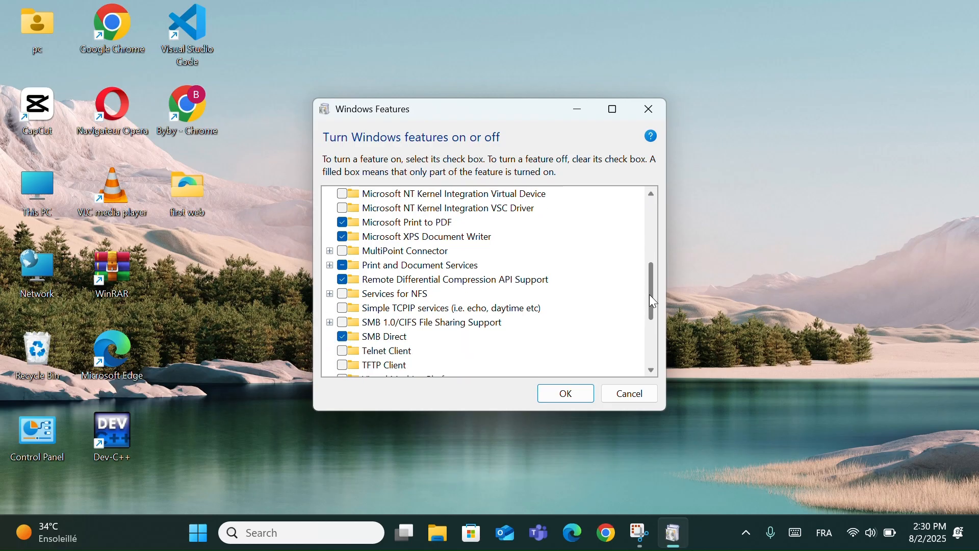
pyautogui.scroll(-3)
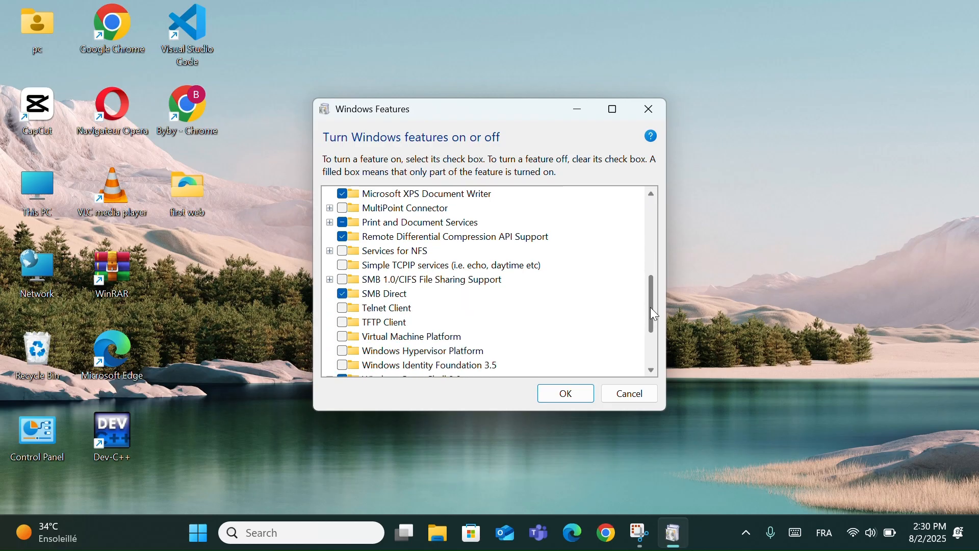
pyautogui.scroll(-3)
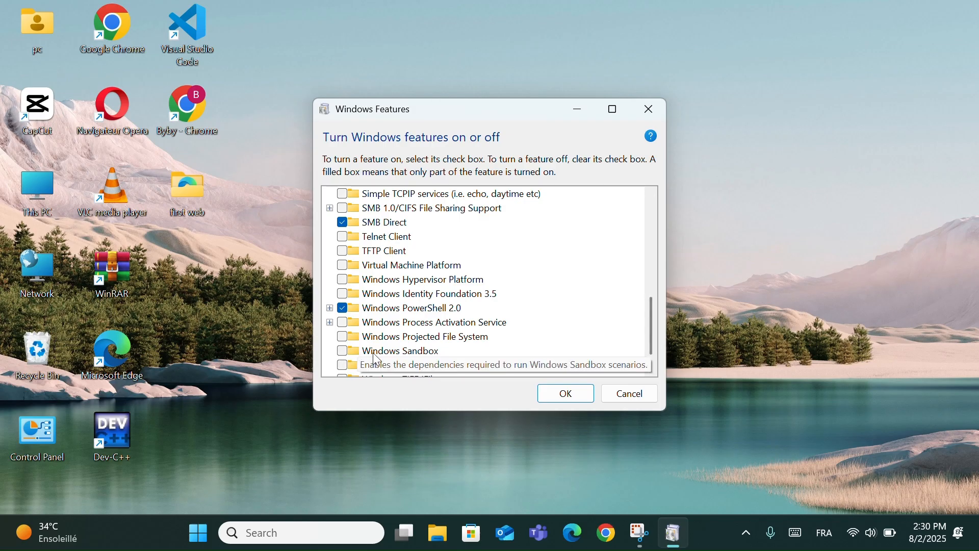
pyautogui.click(342, 350)
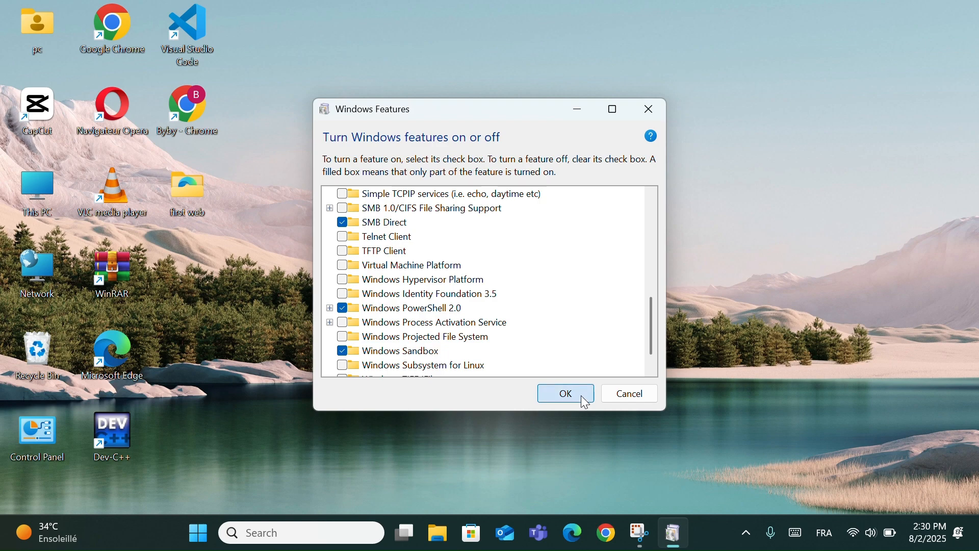
pyautogui.moveTo(573, 401)
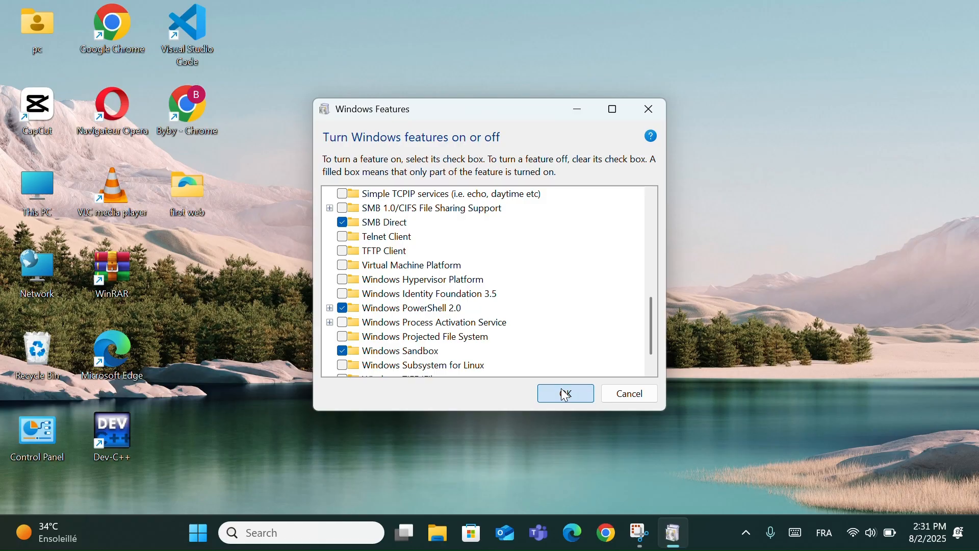
pyautogui.click(564, 392)
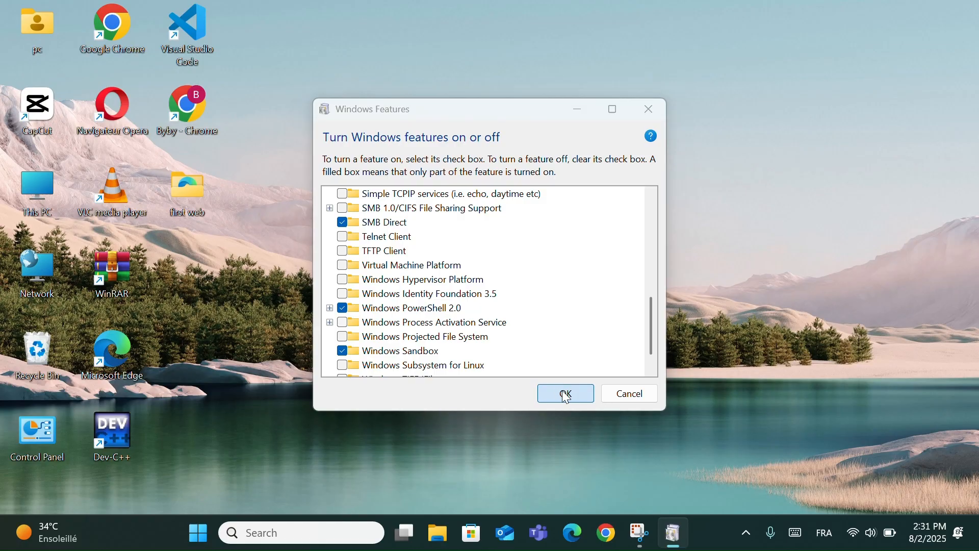
pyautogui.click(564, 392)
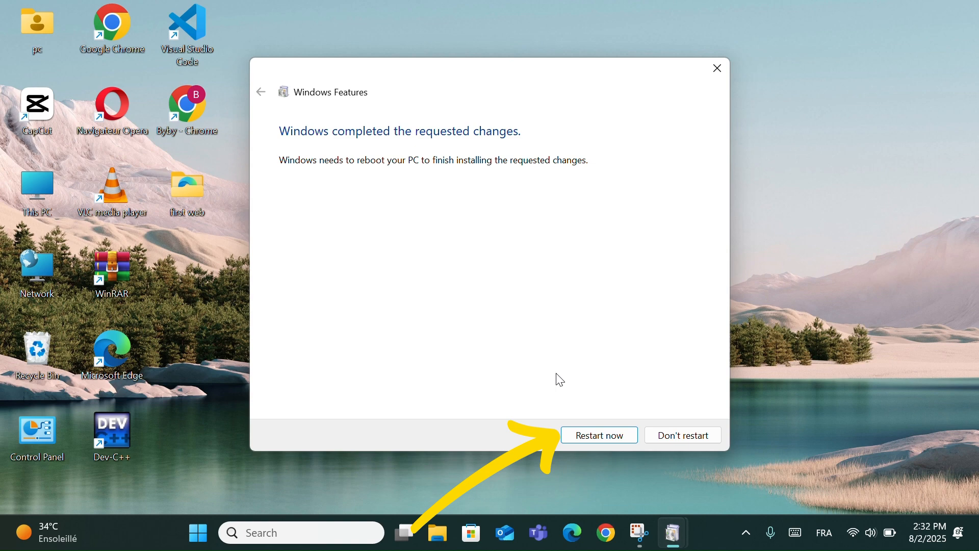
pyautogui.moveTo(604, 418)
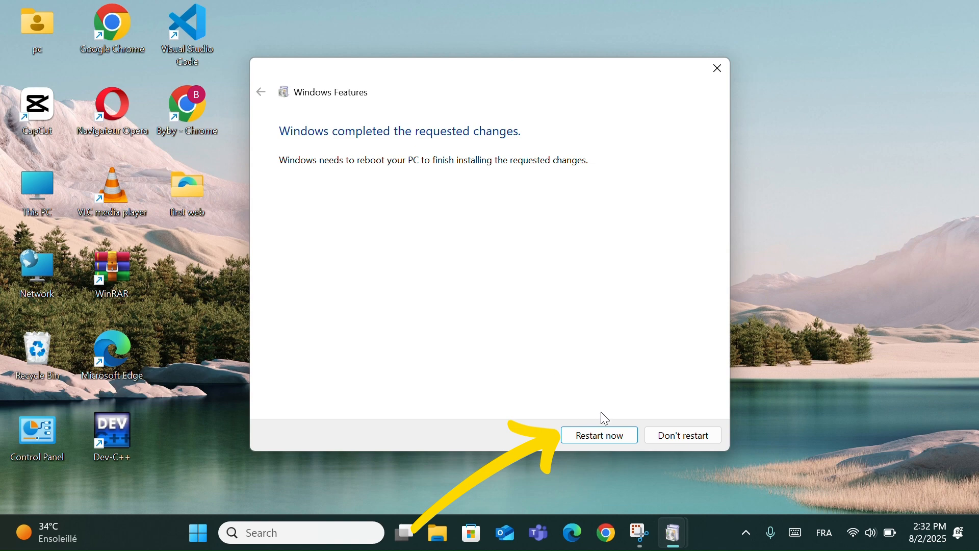
pyautogui.moveTo(598, 435)
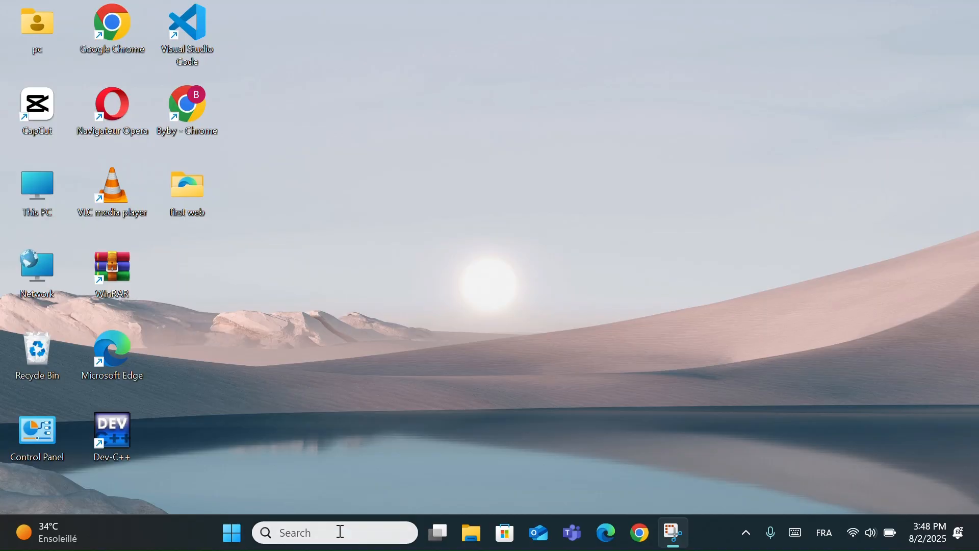
# - Search for 'windows sandbox' and open the file location of its shortcut
pyautogui.write('windows san')
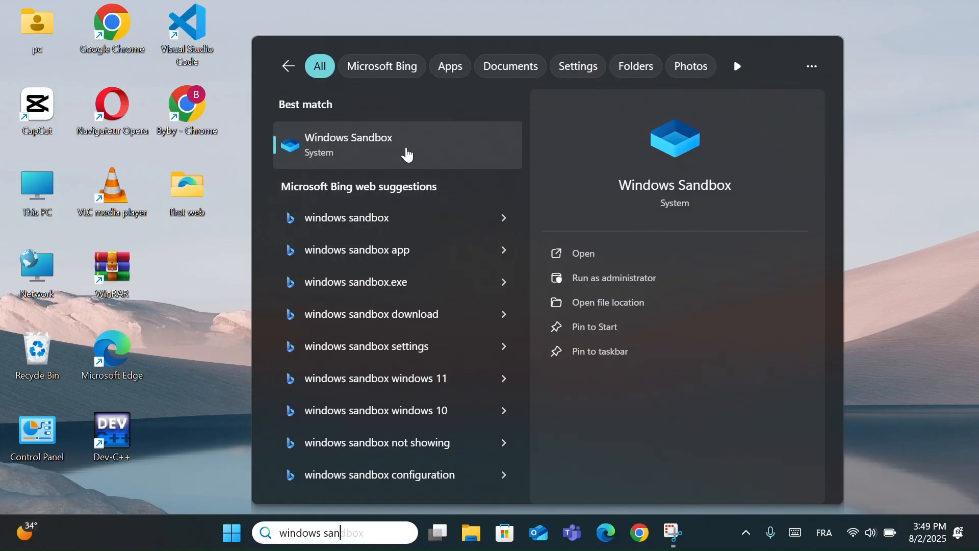
pyautogui.moveTo(609, 302)
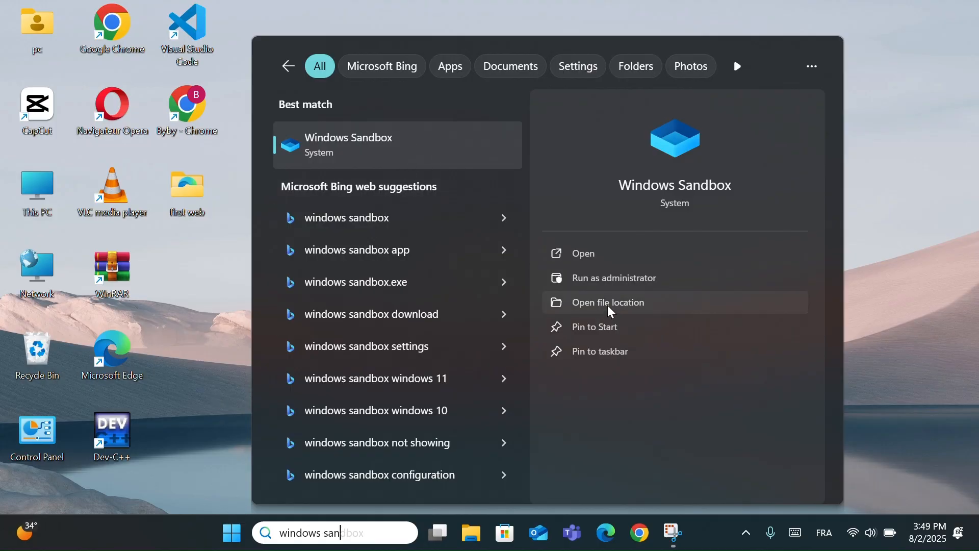
pyautogui.click(608, 302)
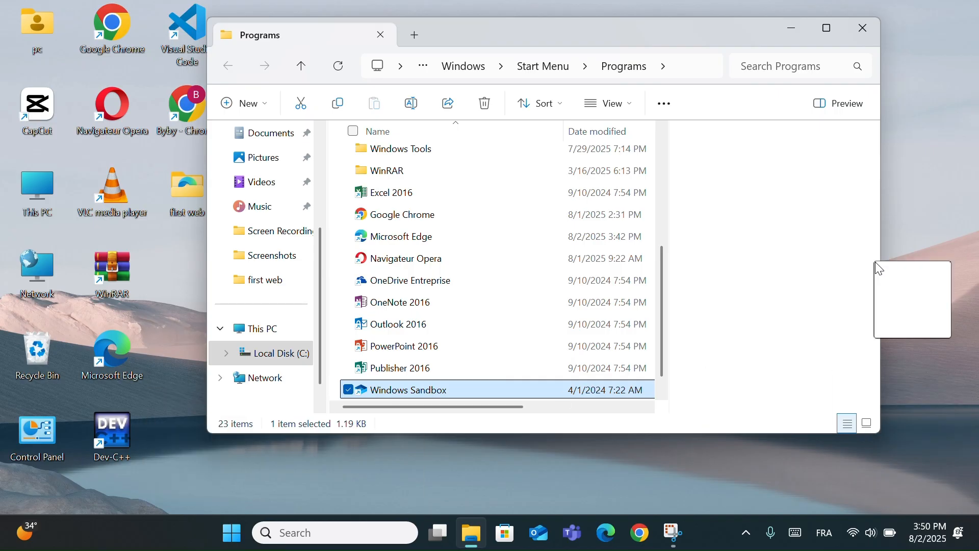
# - Scroll the Programs folder to reach the Windows Sandbox shortcut for the desktop copy
pyautogui.scroll(-3)
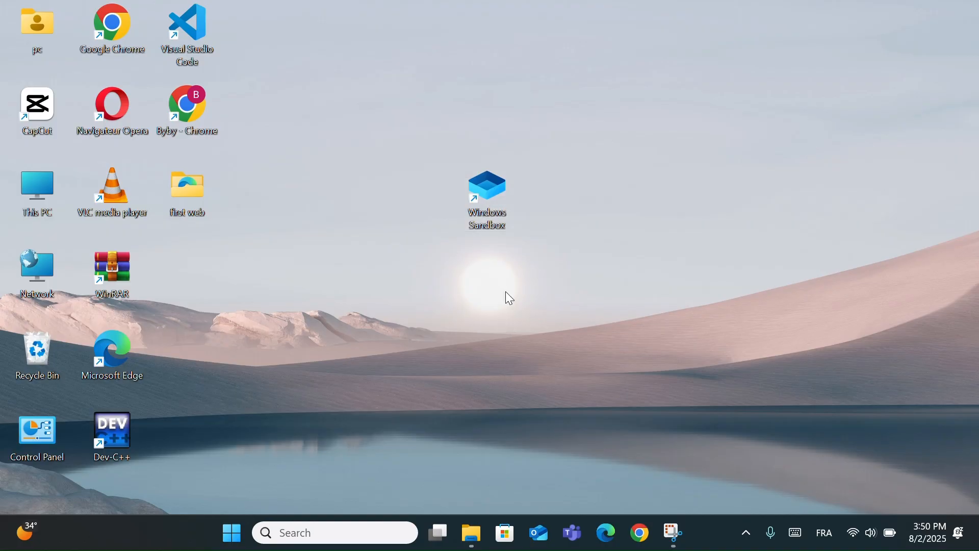
# - Start Windows Sandbox by double-clicking its desktop shortcut
pyautogui.doubleClick(487, 183)
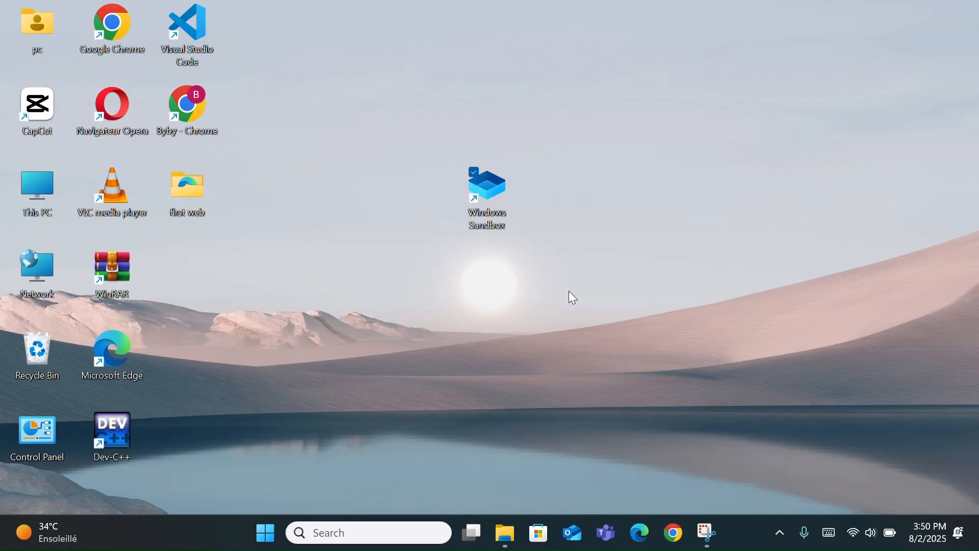
pyautogui.doubleClick(486, 183)
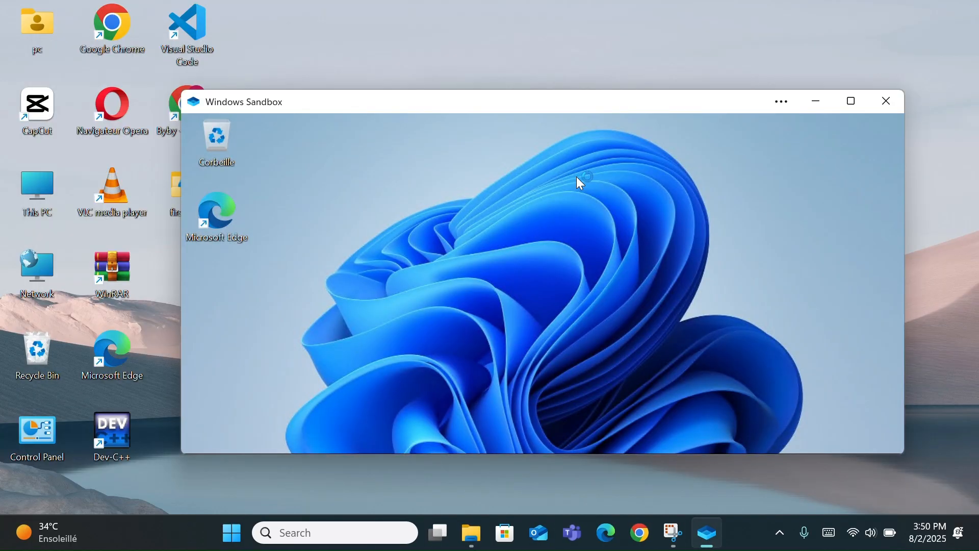
pyautogui.click(405, 435)
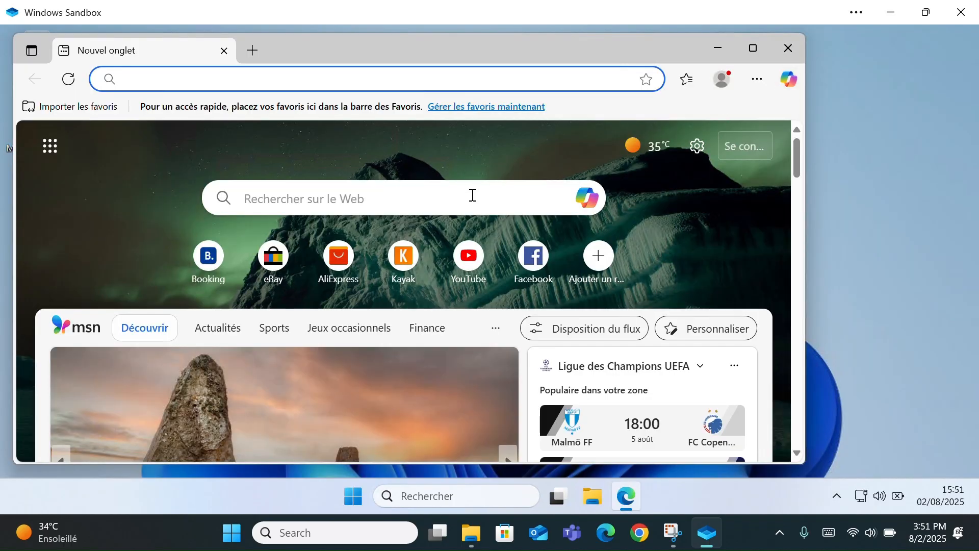
pyautogui.scroll(-3)
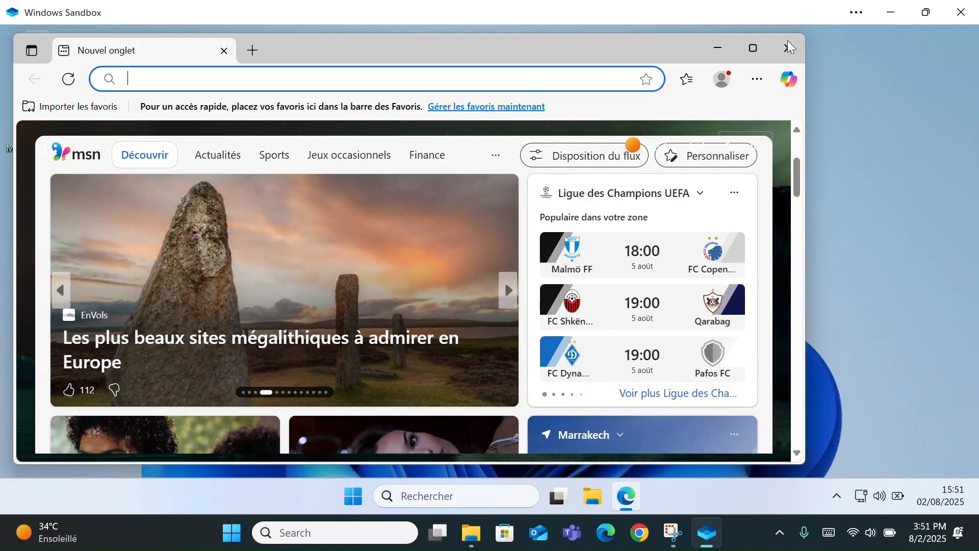
pyautogui.click(789, 48)
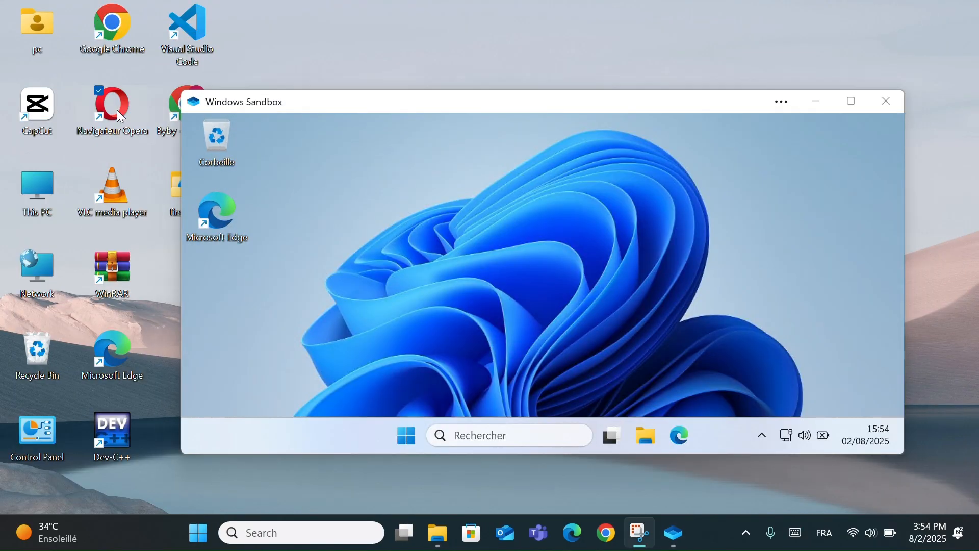
pyautogui.rightClick(112, 106)
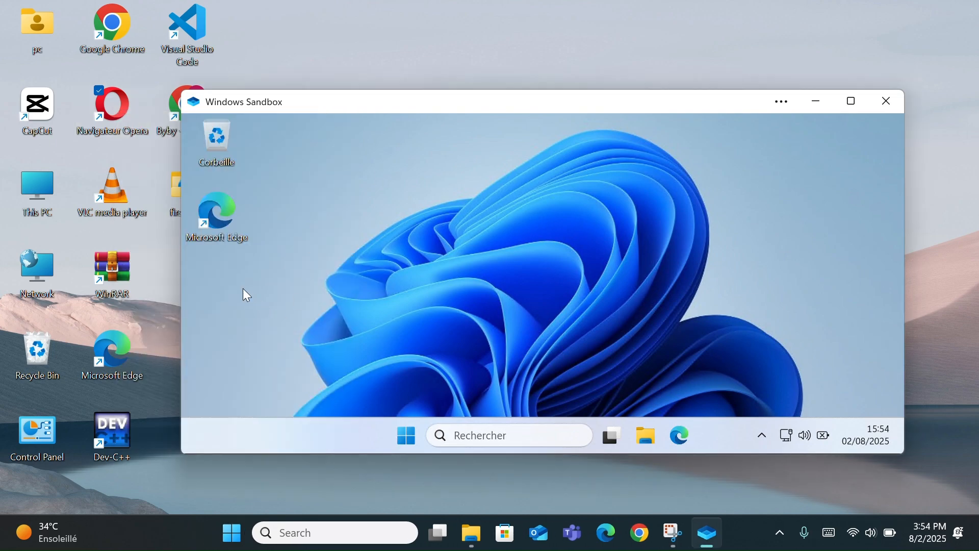
pyautogui.moveTo(243, 294)
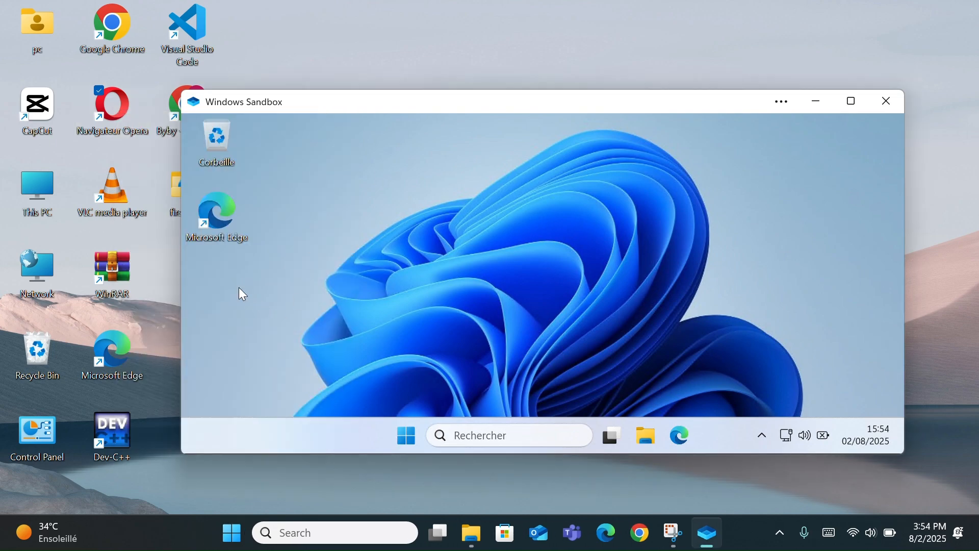
pyautogui.rightClick(241, 294)
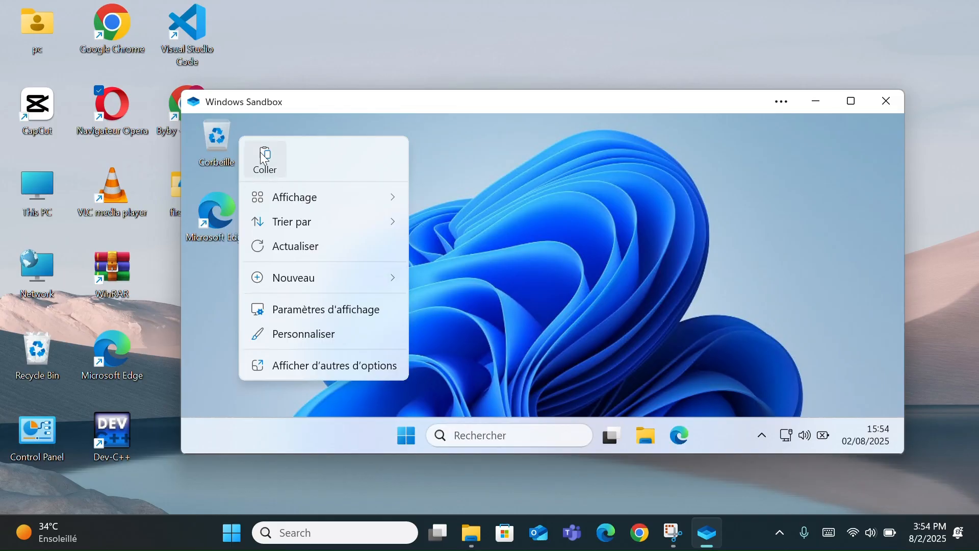
pyautogui.click(265, 293)
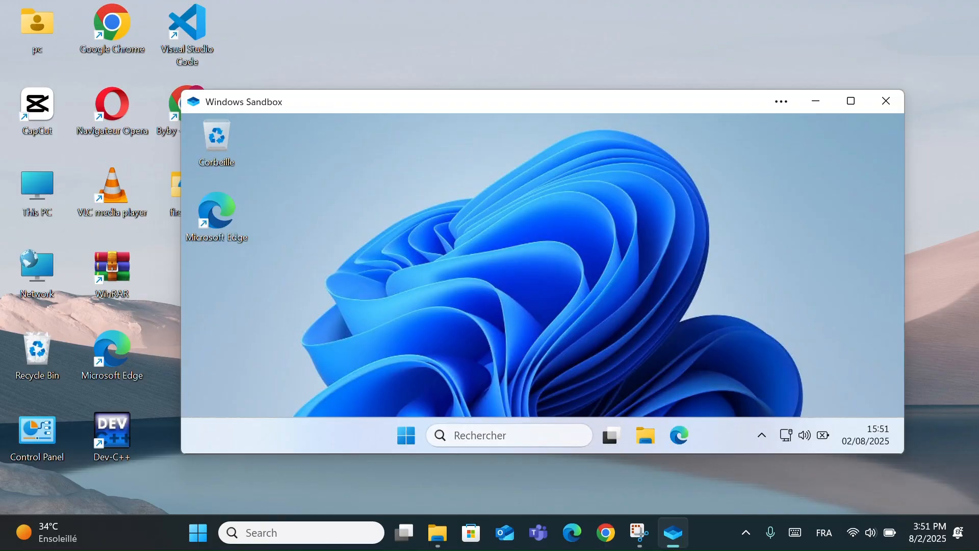
pyautogui.moveTo(851, 101)
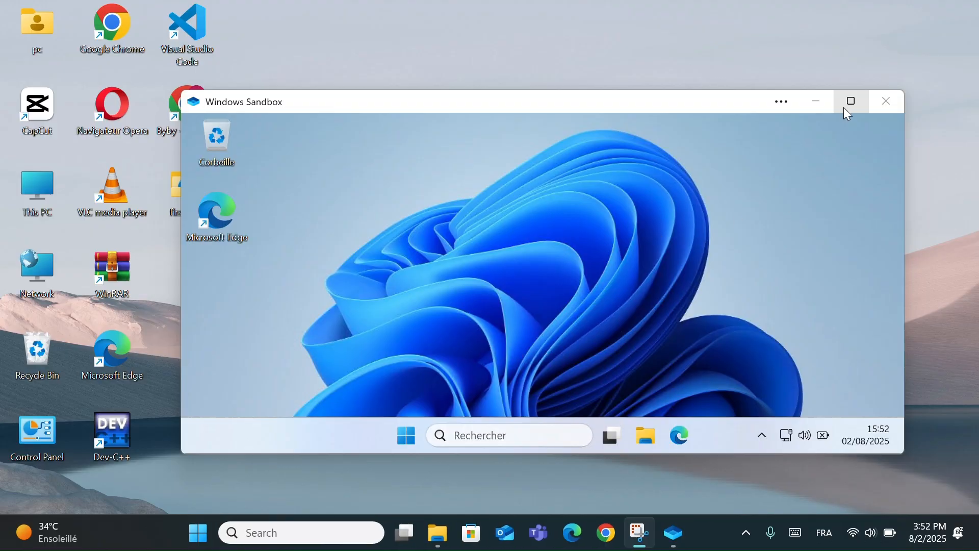
# - Maximize the sandbox, launch Gestionnaire des tâches from its taskbar and view the Performance page, then close it
pyautogui.click(849, 101)
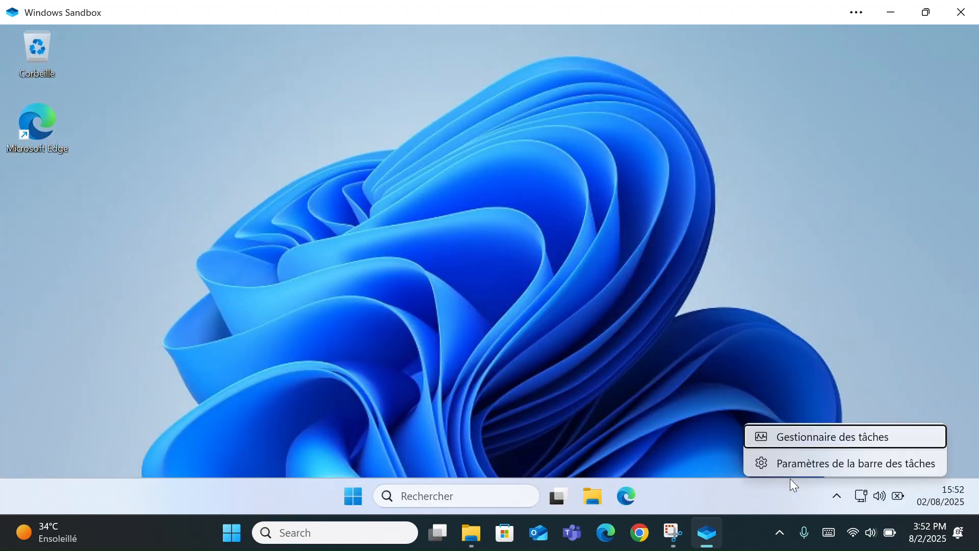
pyautogui.click(828, 435)
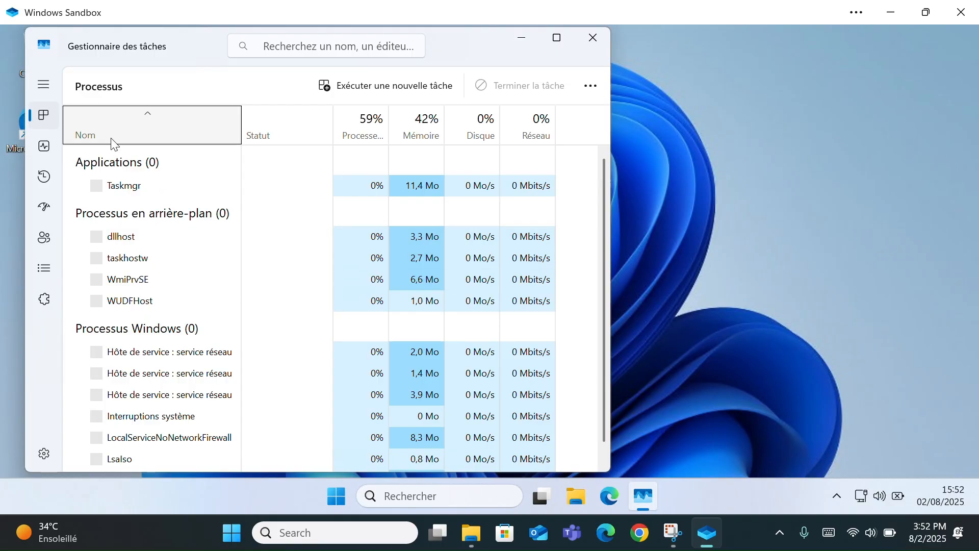
pyautogui.click(42, 145)
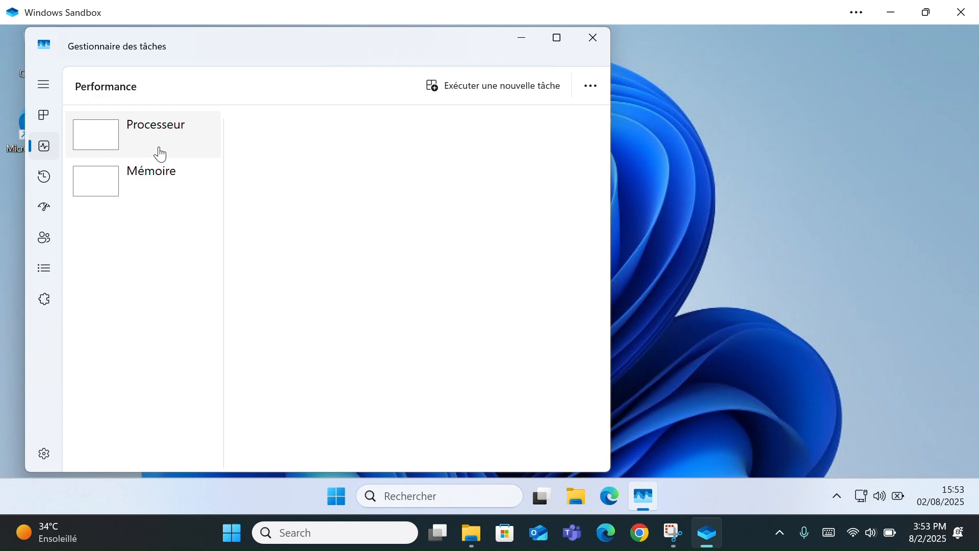
pyautogui.moveTo(169, 152)
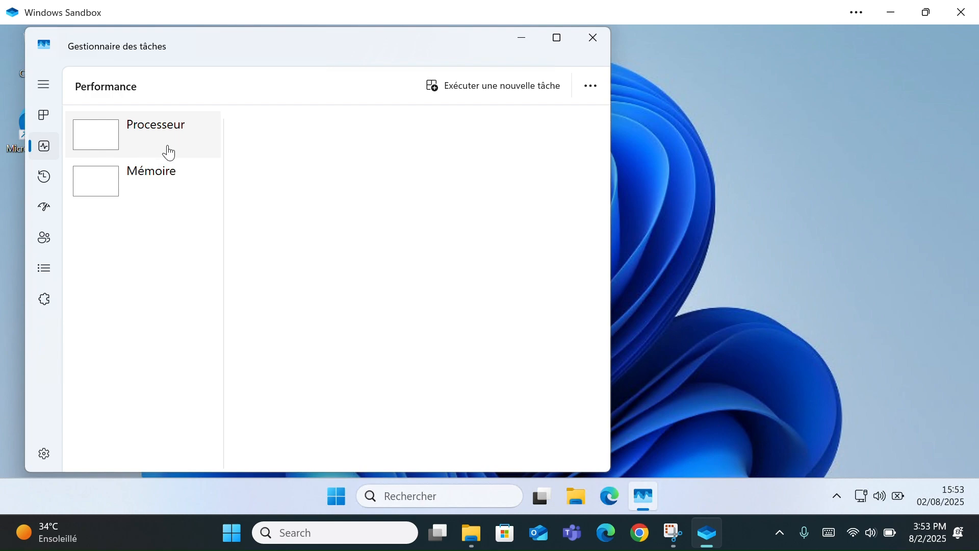
pyautogui.moveTo(279, 190)
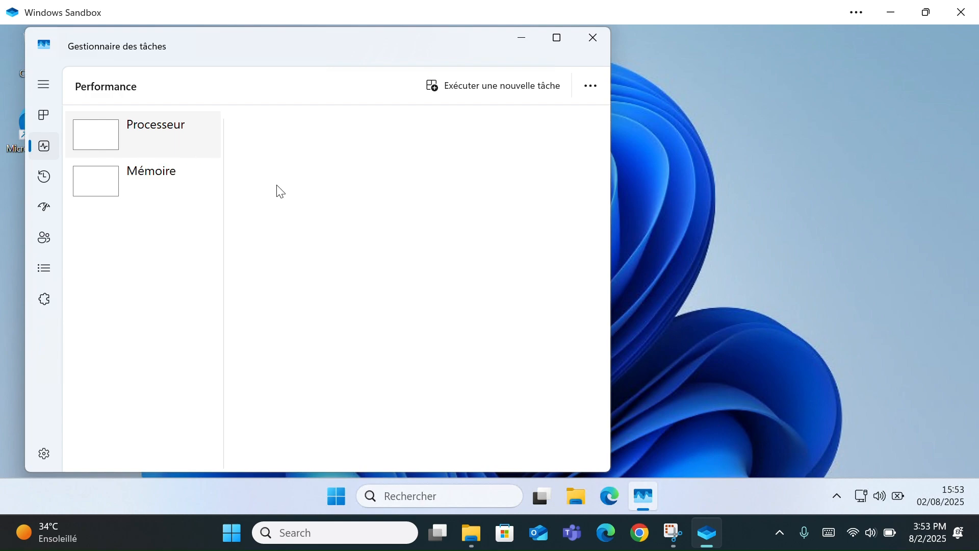
pyautogui.click(591, 37)
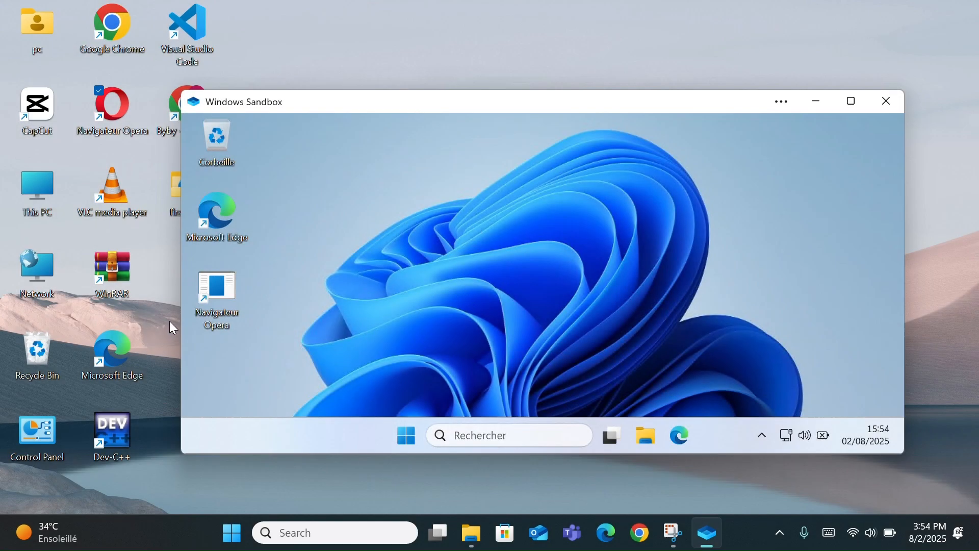
pyautogui.moveTo(400, 258)
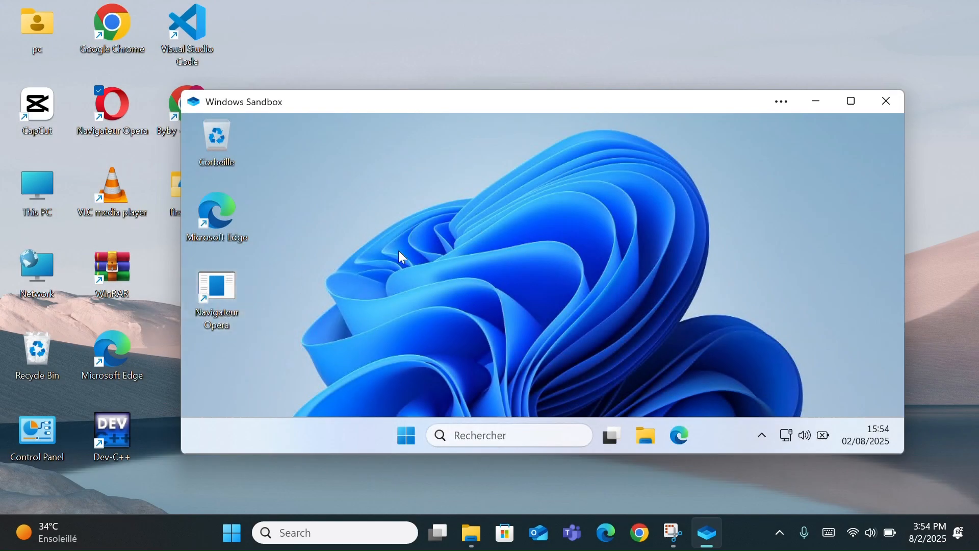
pyautogui.moveTo(851, 101)
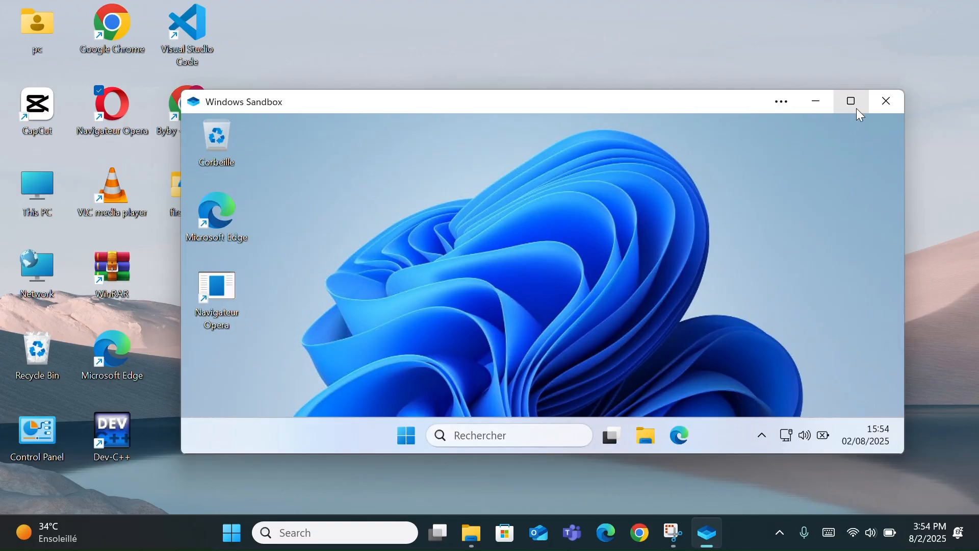